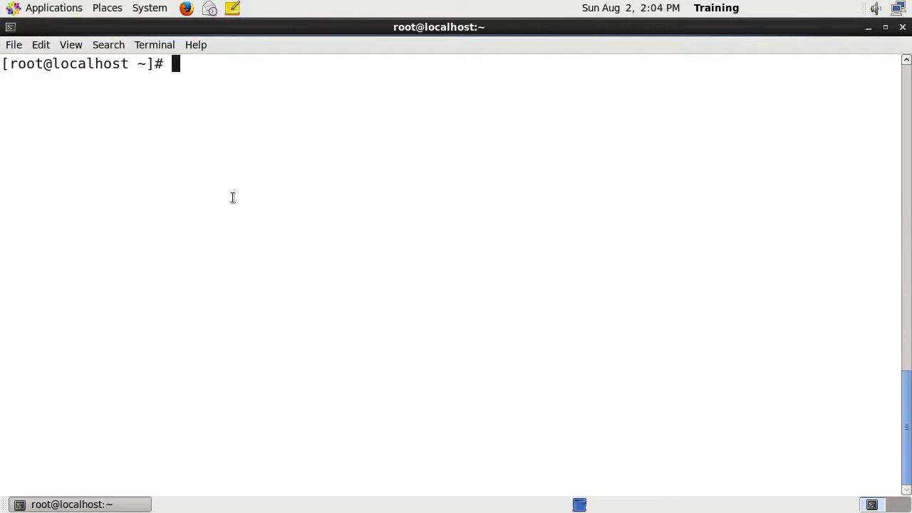
Run cat /etc/system-release and highlight the CentOS release number 6.6.
type("cat /e")
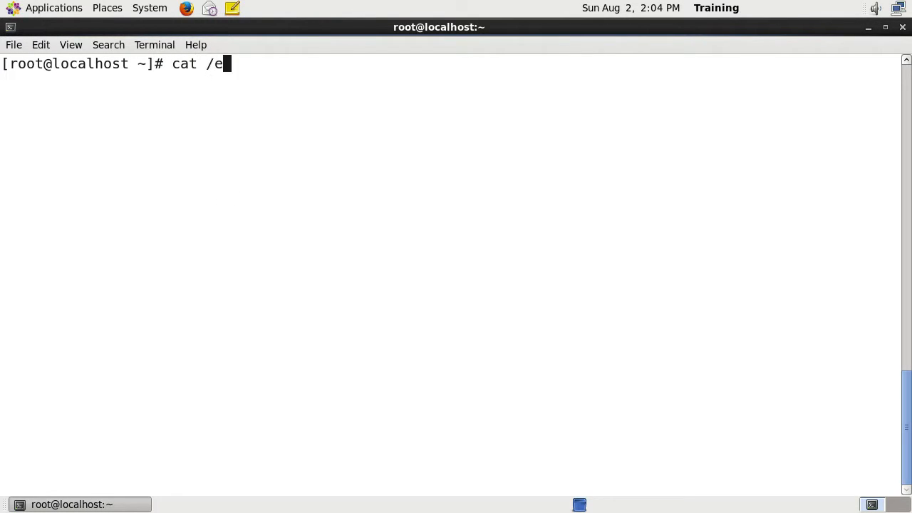
type("tc/system-release")
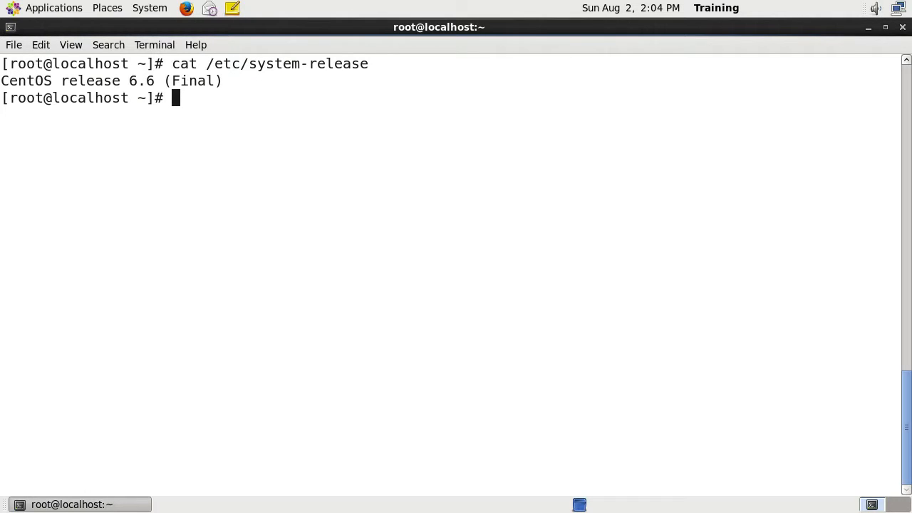
mouse_move(63, 141)
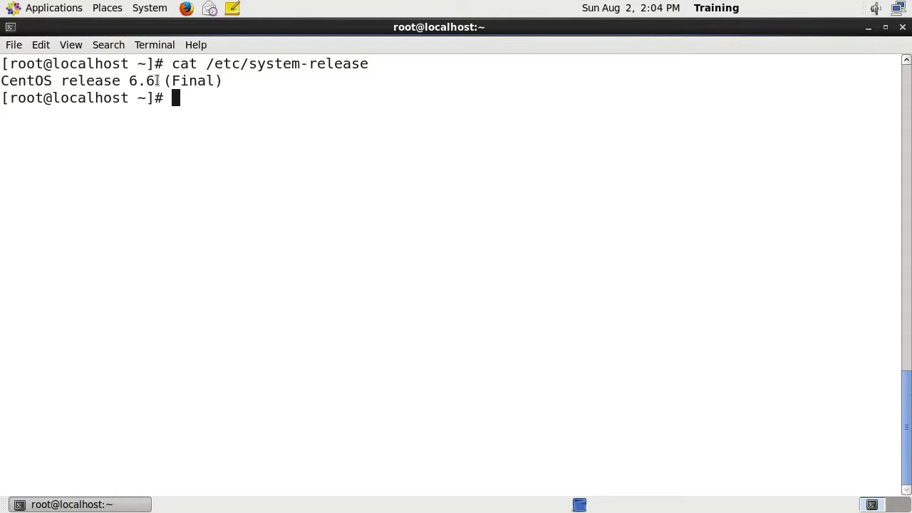
left_click_drag(34, 79, 170, 80)
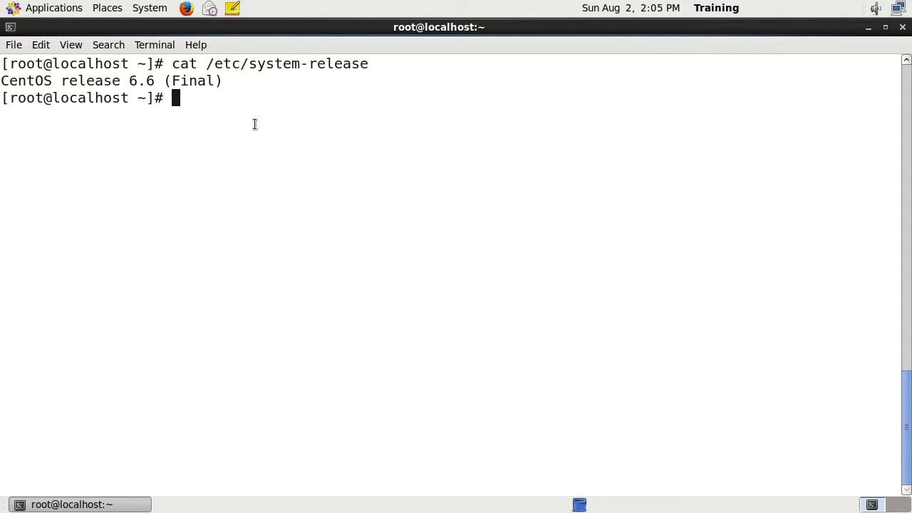
Move into /boot/grub/, list its files and point out xfs_stage1_5, stage1 and stage2.
type("cd /")
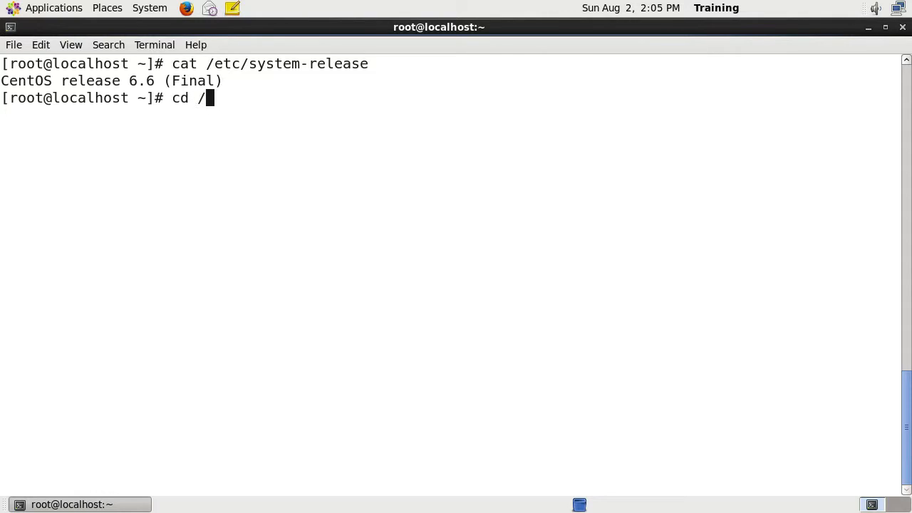
type("boot/grub/")
type("ls")
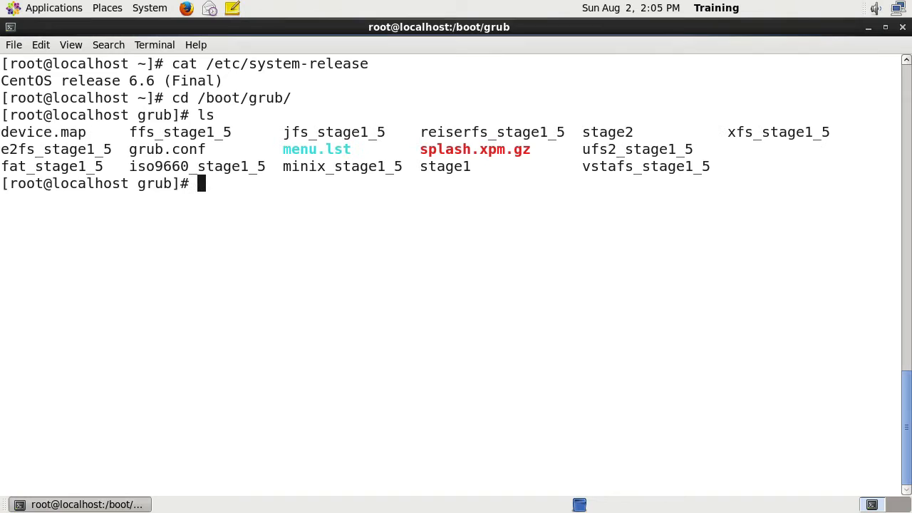
mouse_move(554, 205)
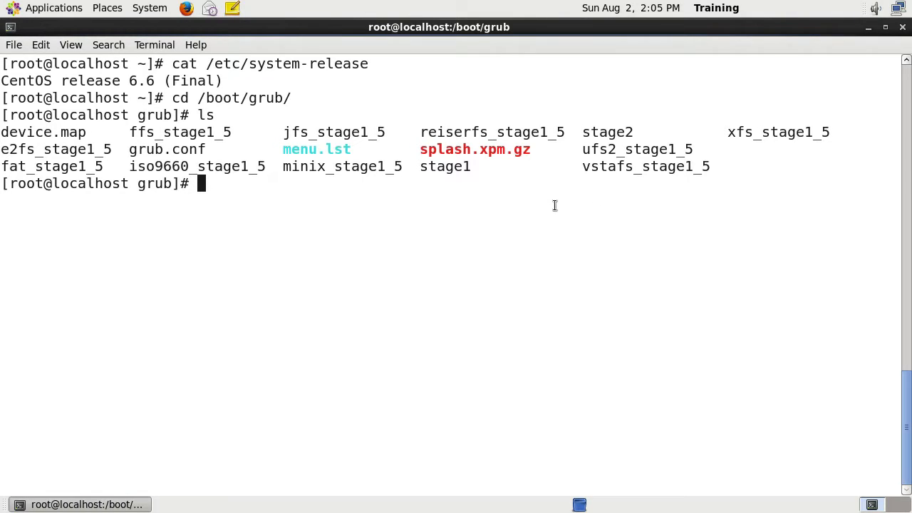
mouse_move(390, 159)
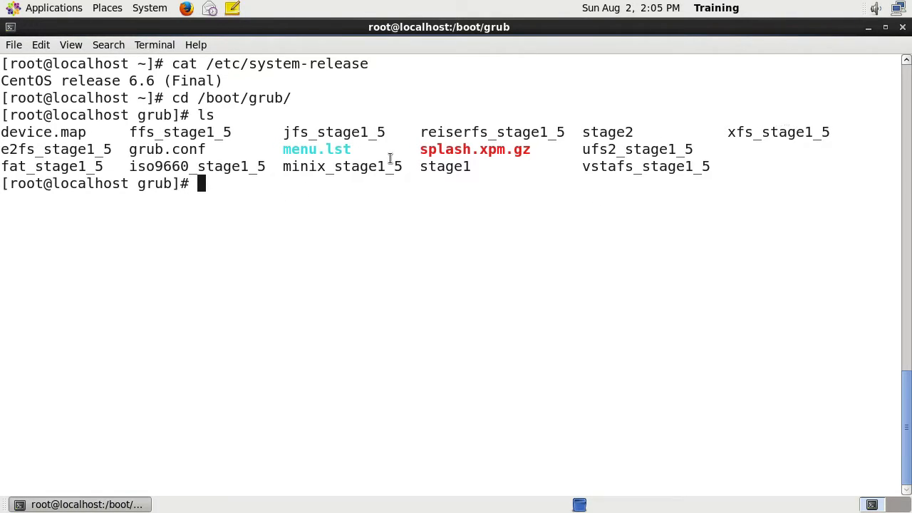
mouse_move(452, 177)
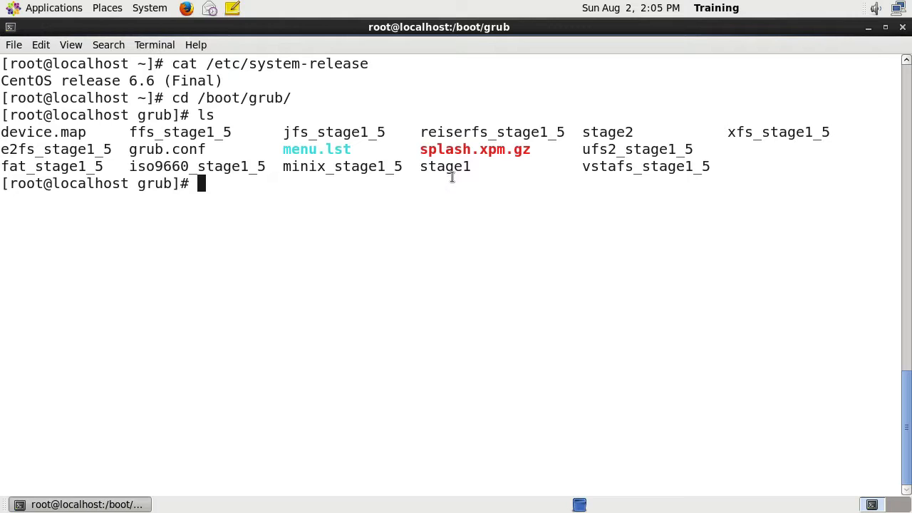
double_click(444, 165)
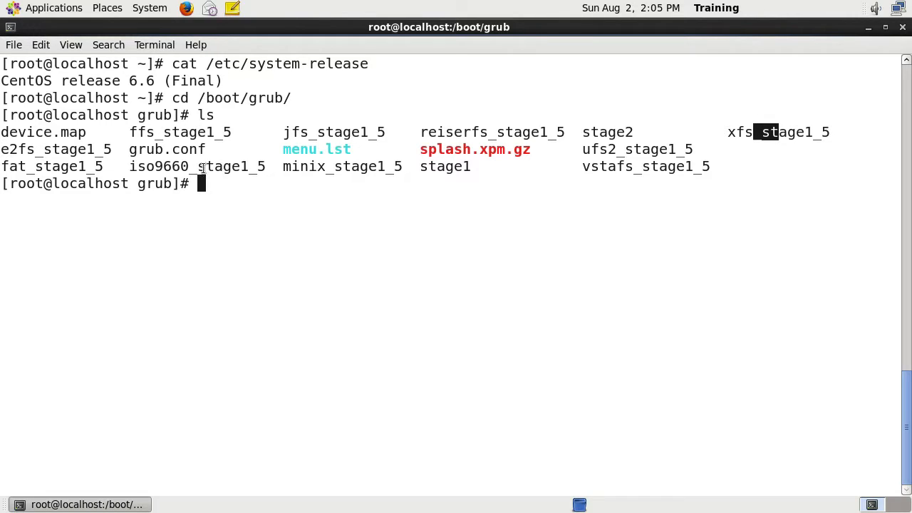
mouse_move(352, 242)
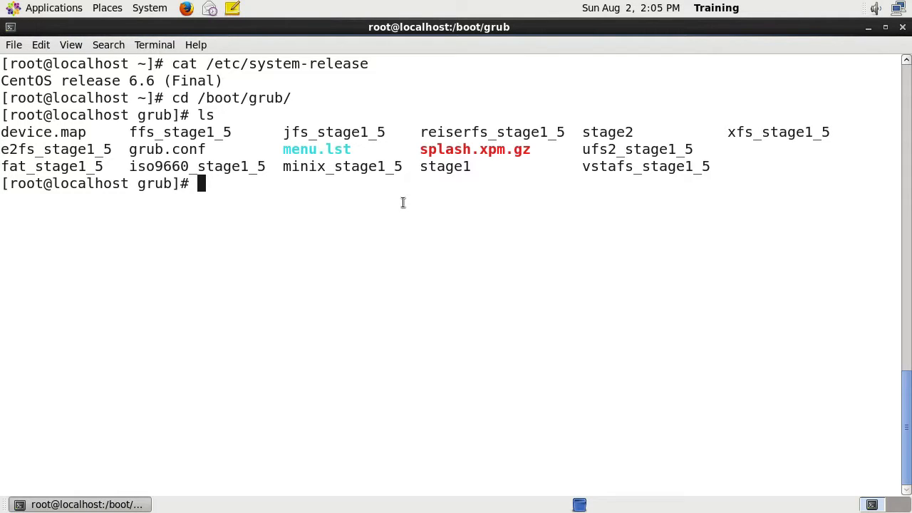
mouse_move(404, 217)
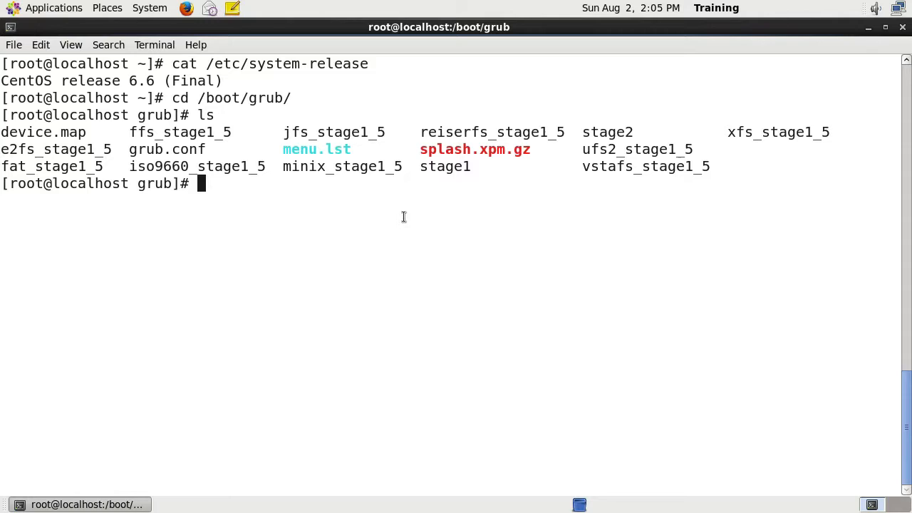
mouse_move(430, 182)
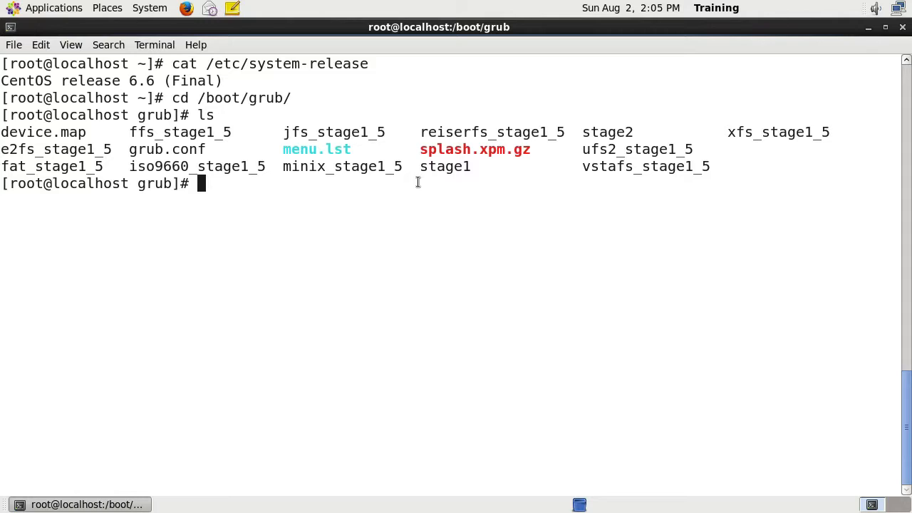
mouse_move(440, 168)
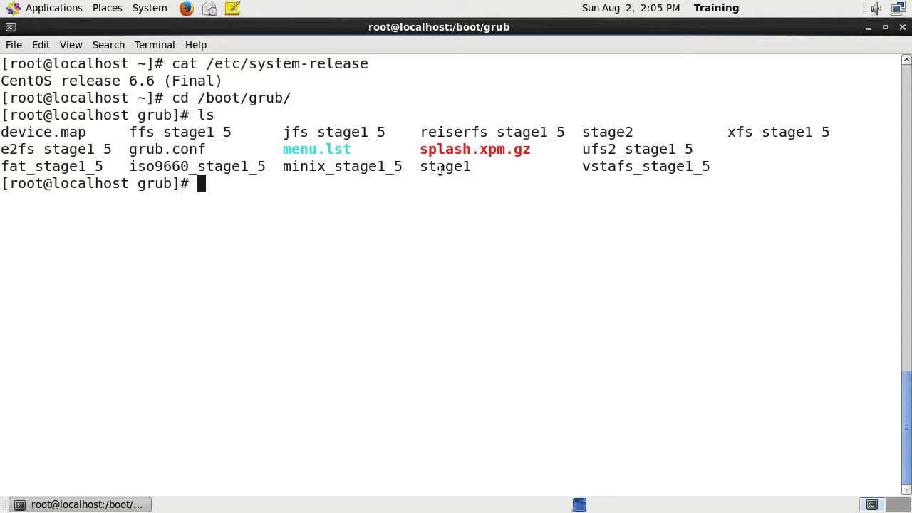
mouse_move(416, 203)
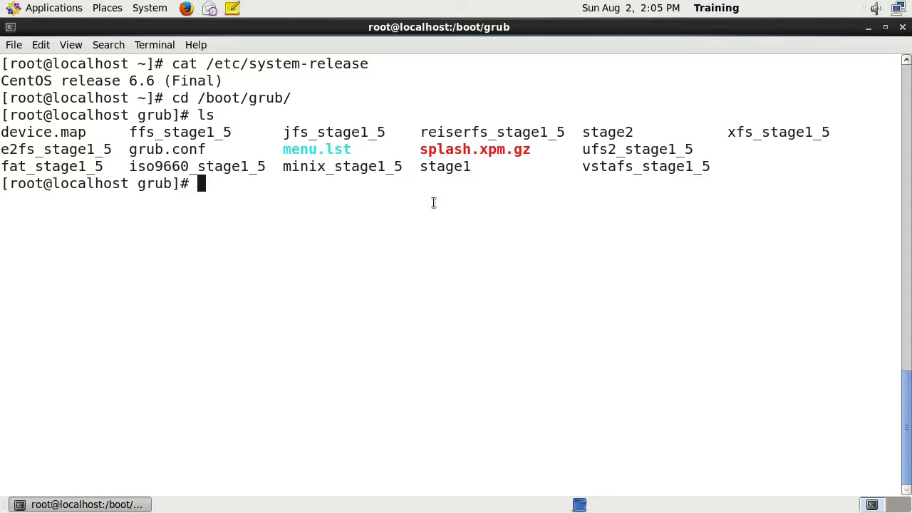
mouse_move(427, 165)
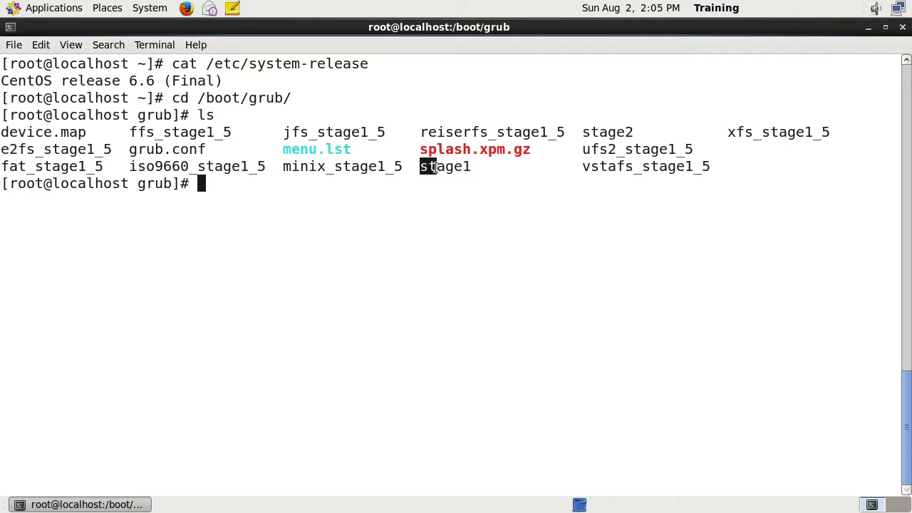
double_click(443, 165)
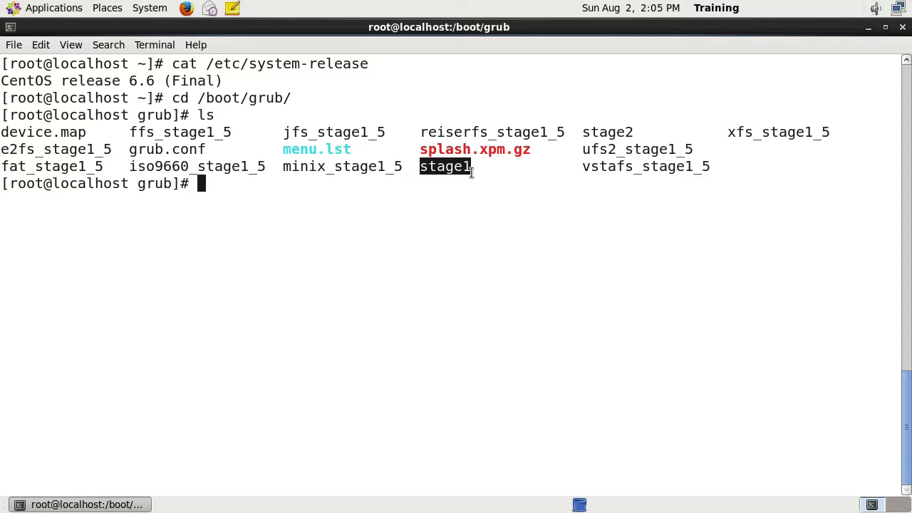
mouse_move(529, 256)
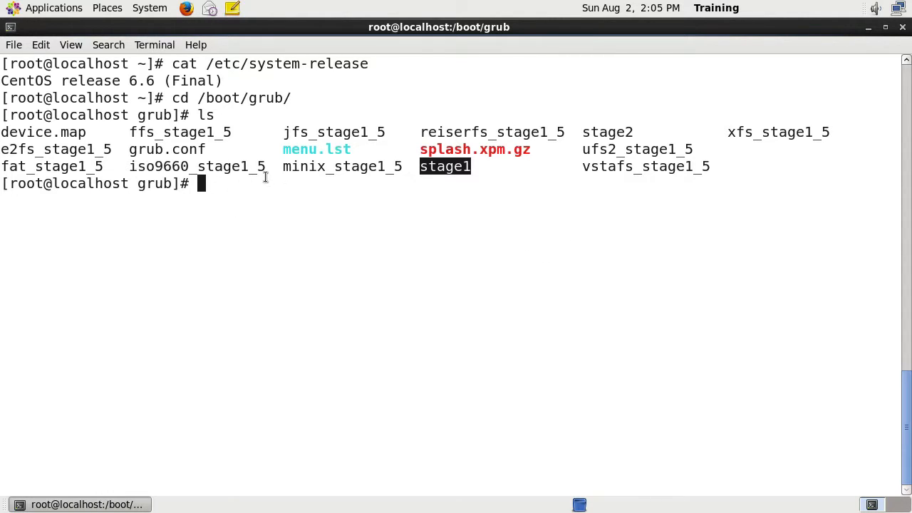
mouse_move(493, 150)
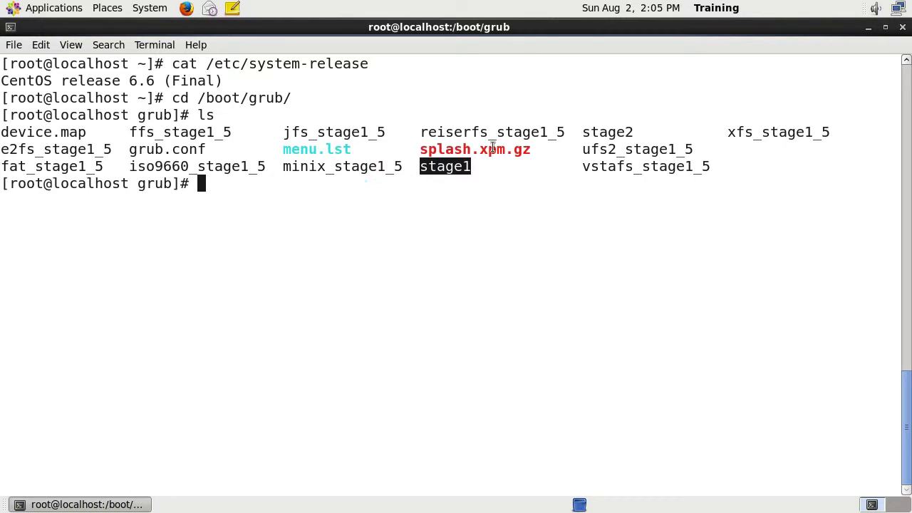
double_click(607, 131)
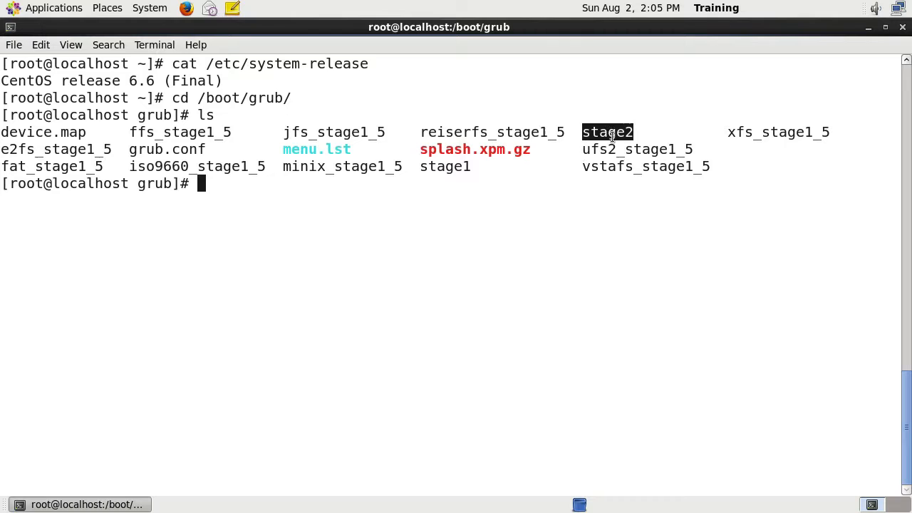
mouse_move(630, 88)
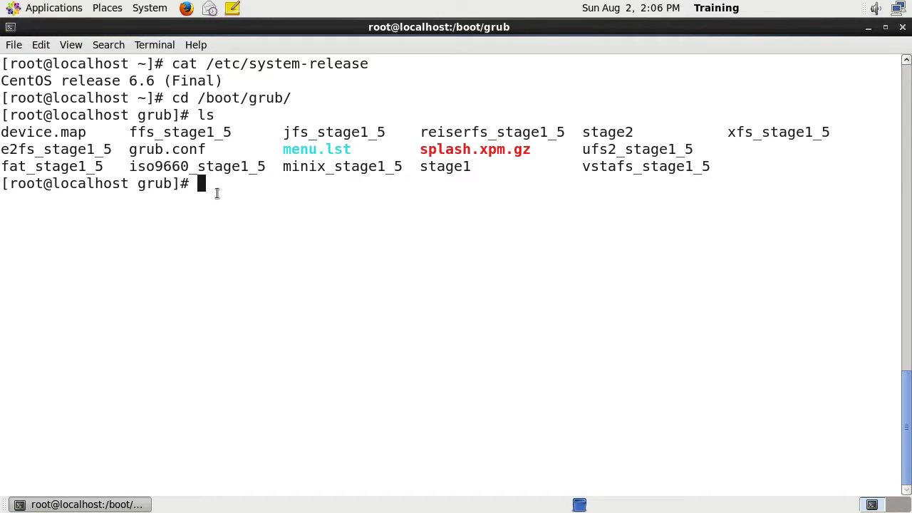
mouse_move(366, 214)
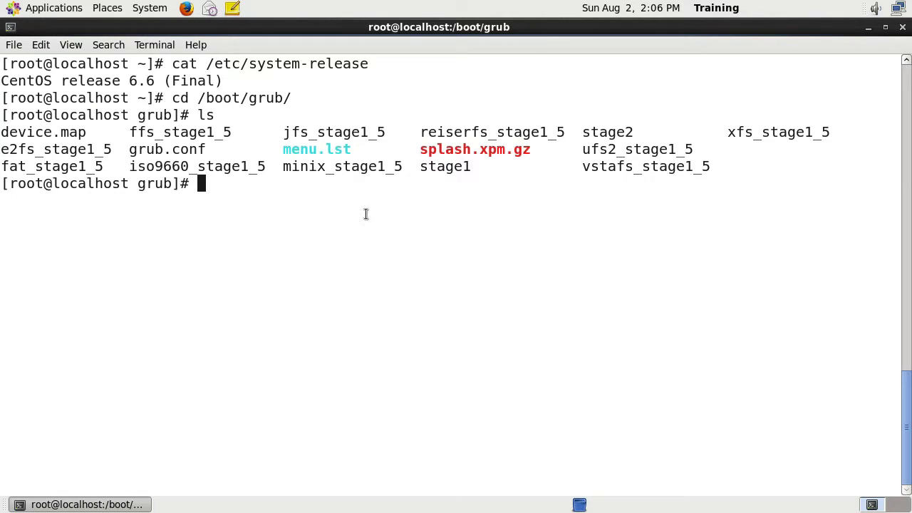
mouse_move(354, 210)
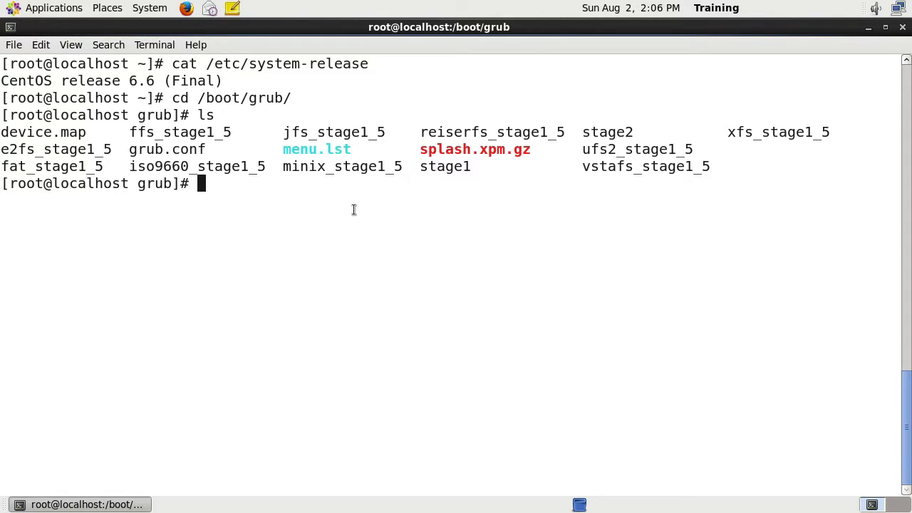
type("vim menu.lst")
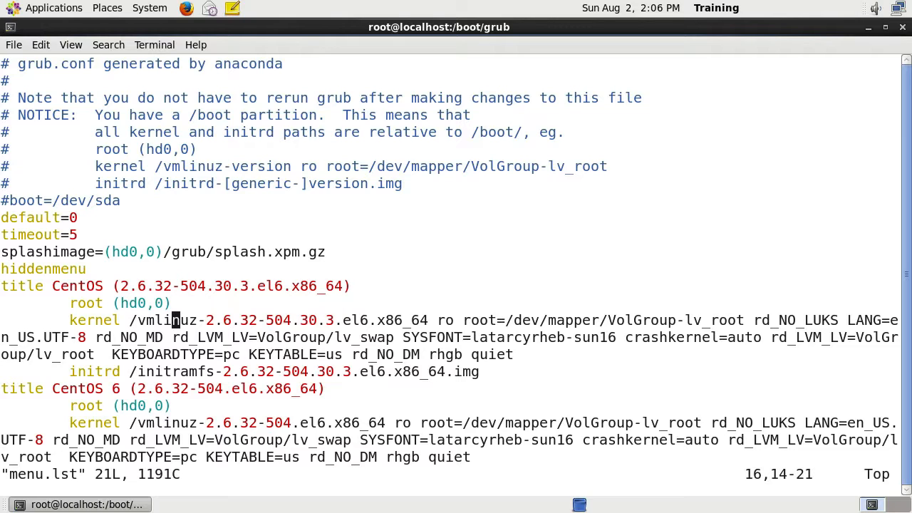
mouse_move(159, 353)
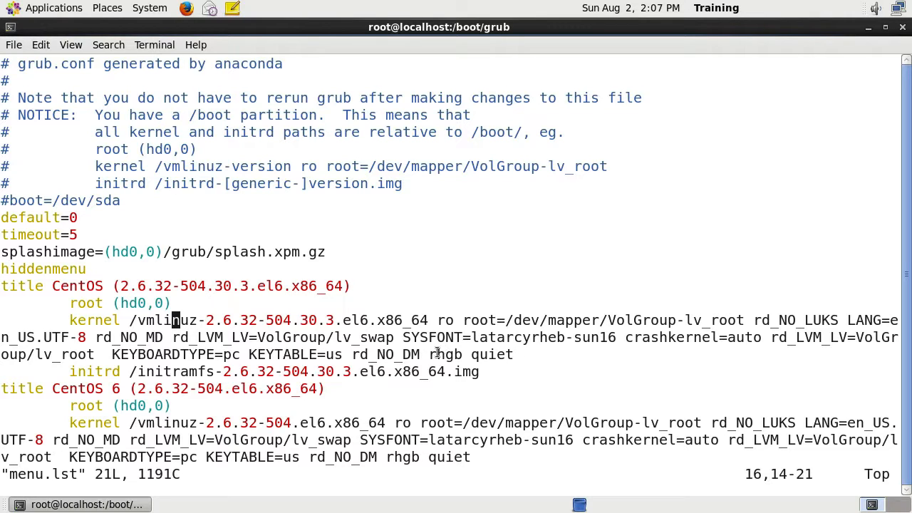
double_click(444, 353)
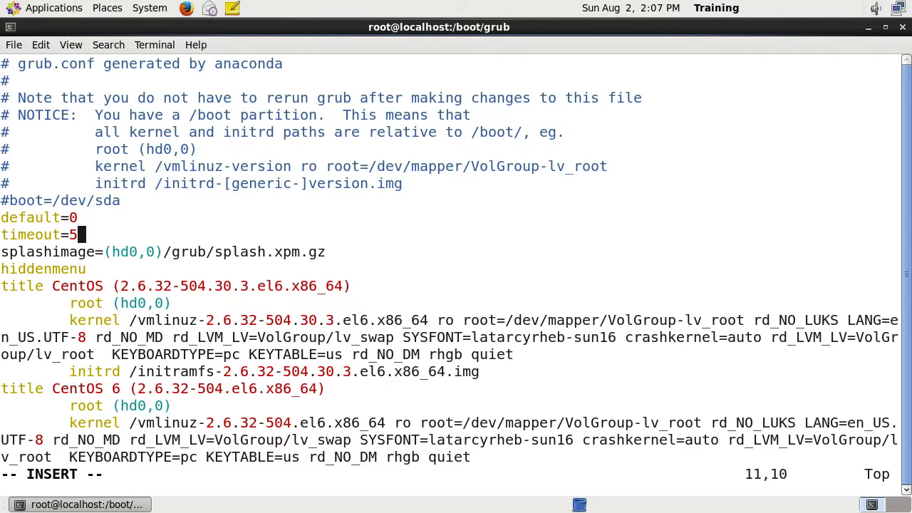
Replace the timeout value 5 with 30 in menu.lst.
key("BackSpace")
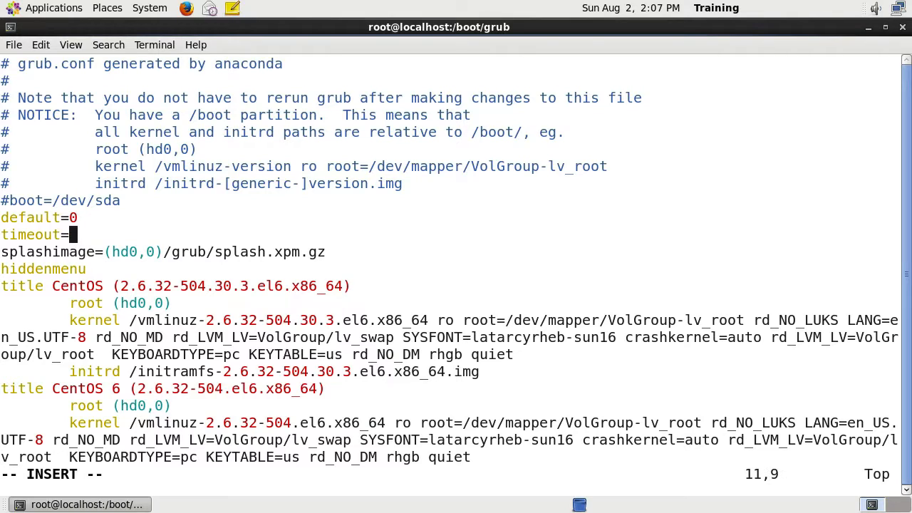
type("30")
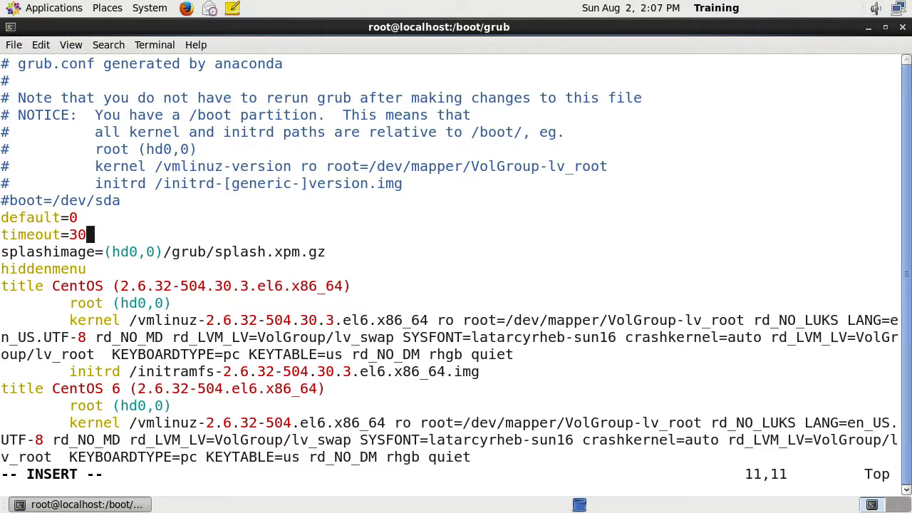
key("Down")
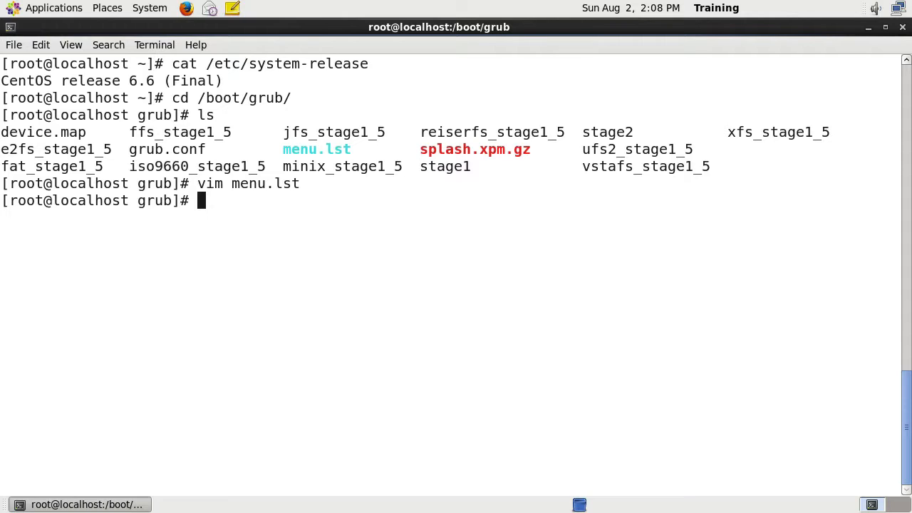
Run shutdown -r now to reboot the machine into the GRUB menu.
type("shut")
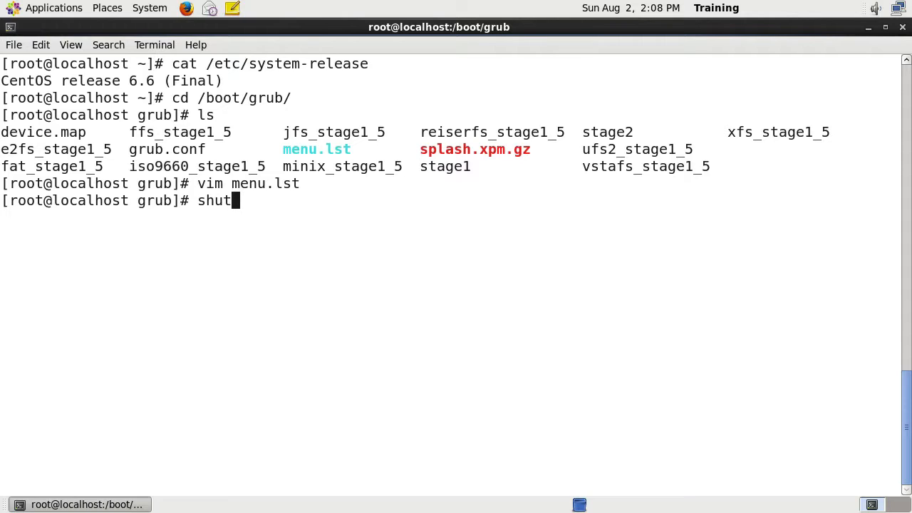
type("down -")
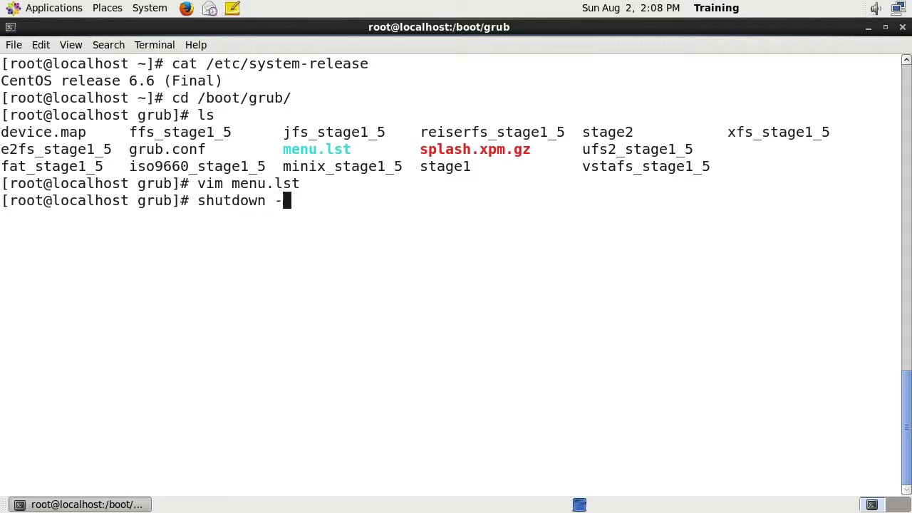
key("Return")
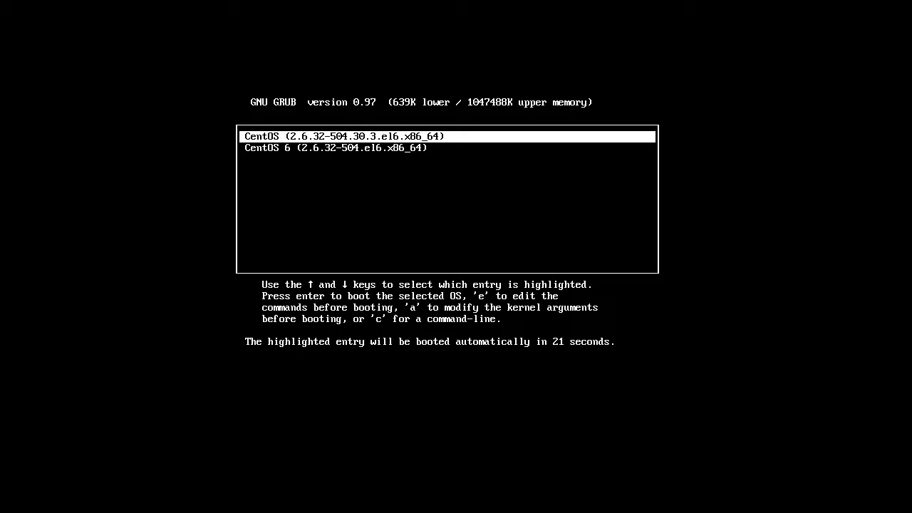
Select the first CentOS boot entry and enter its edit mode with e.
key("Down")
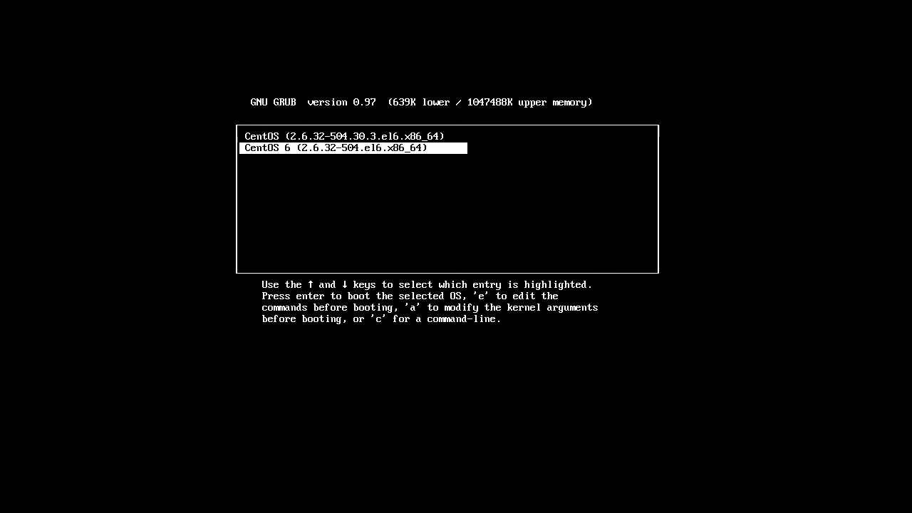
key("Up")
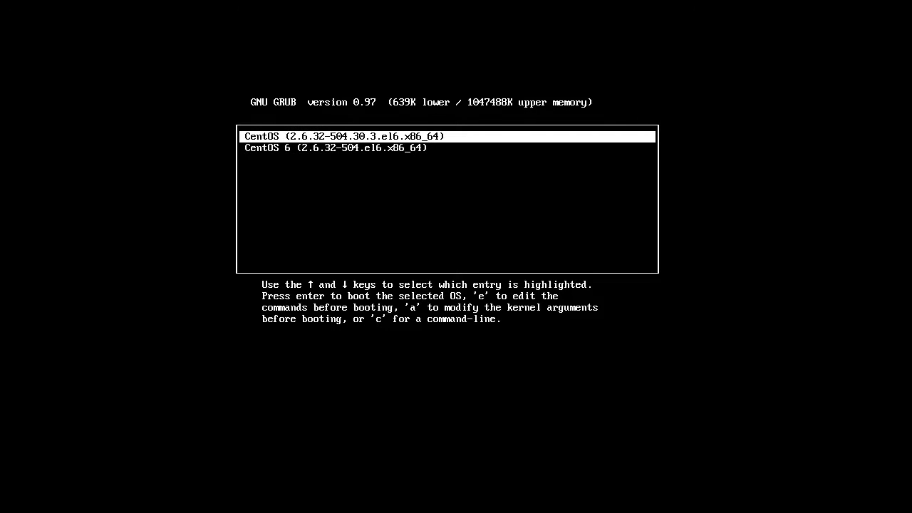
key("e")
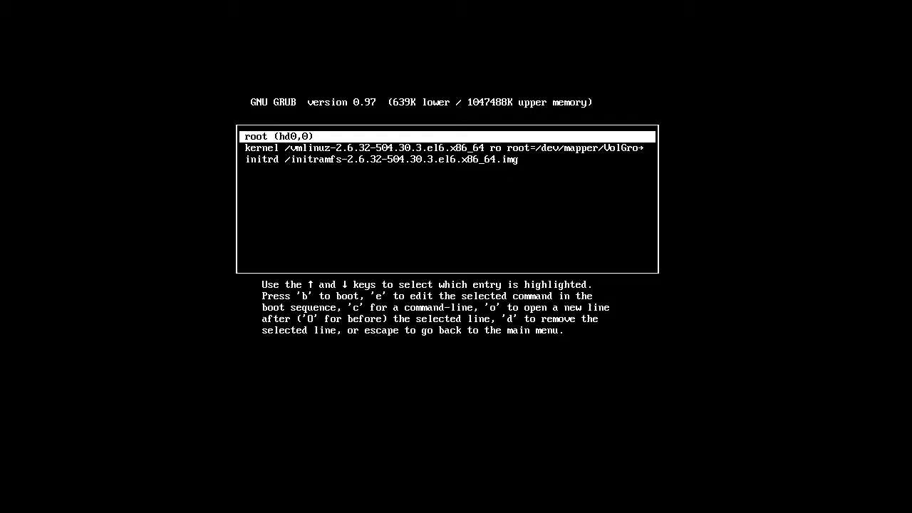
Move to the kernel line of the entry and open it in the line editor.
key("Down")
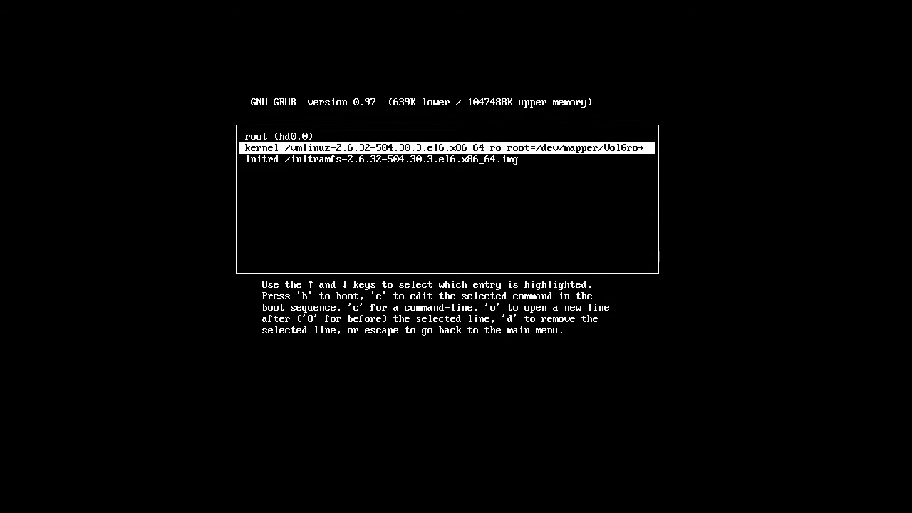
key("Up")
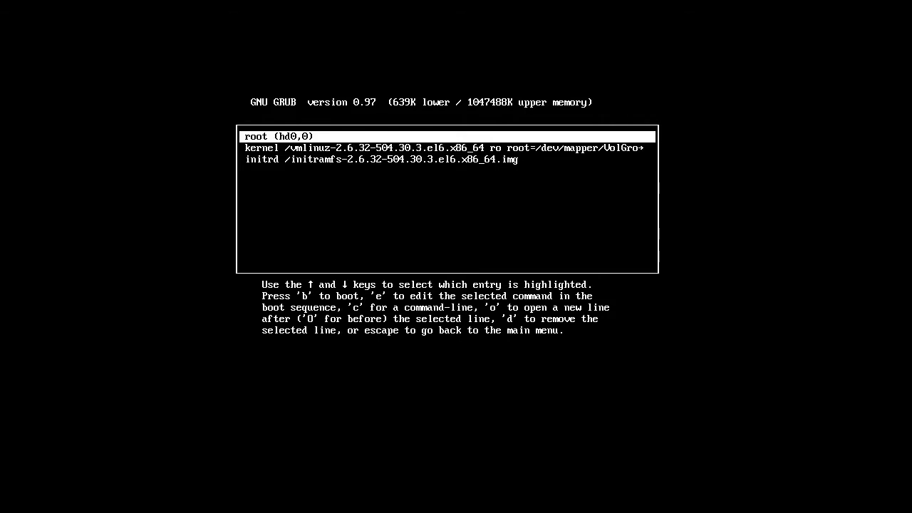
key("Down")
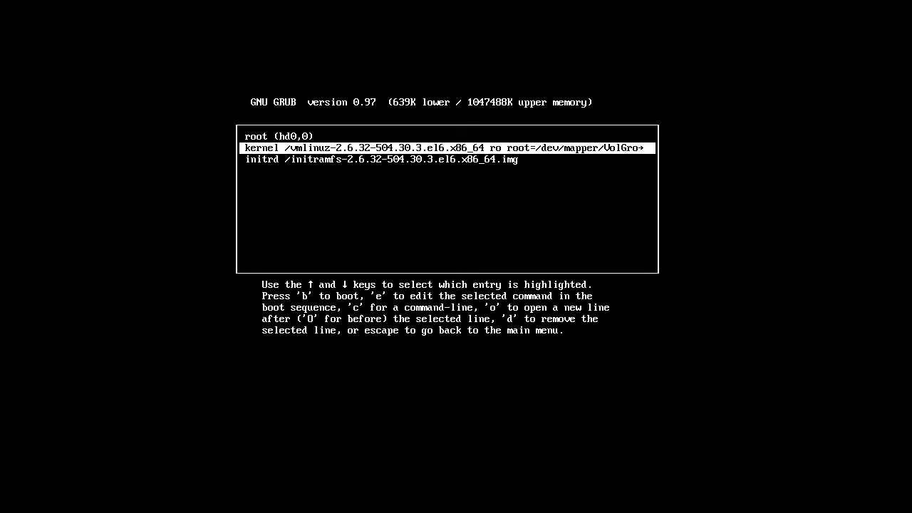
key("e")
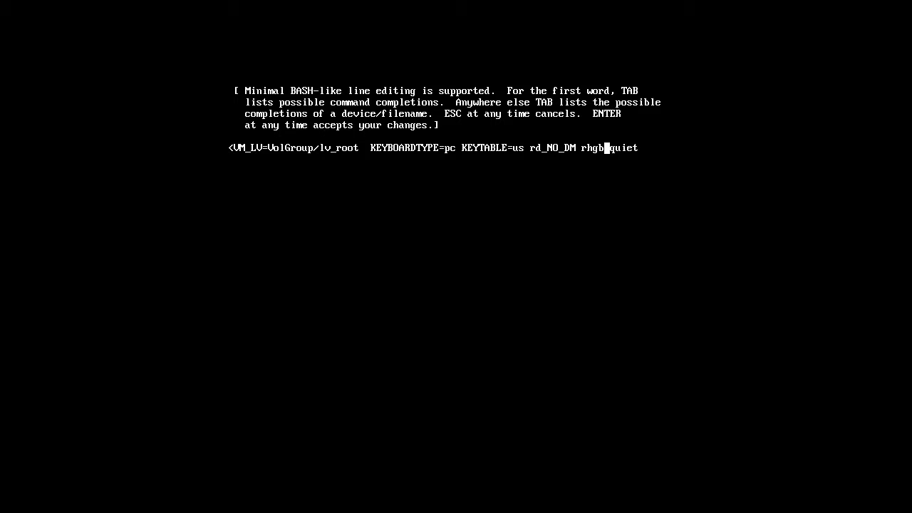
Backspace over quiet and rhgb at the end of the kernel arguments.
key("End")
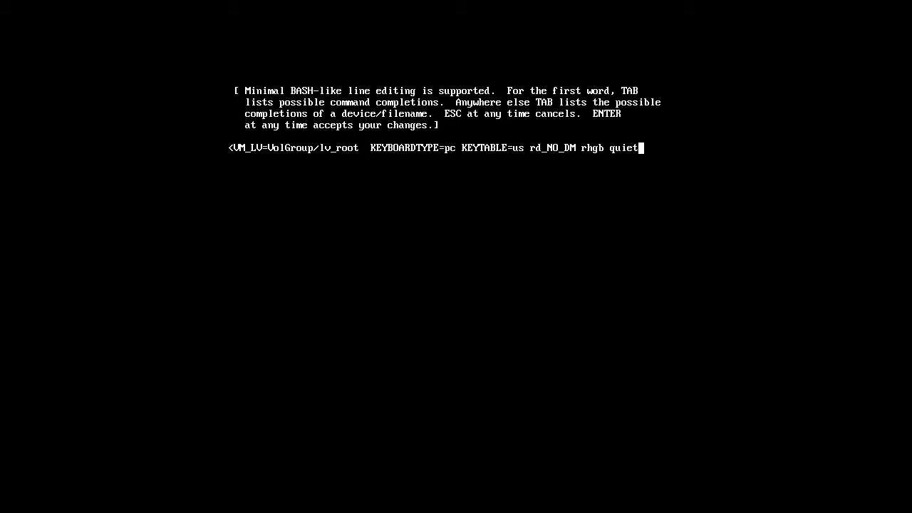
key("BackSpace")
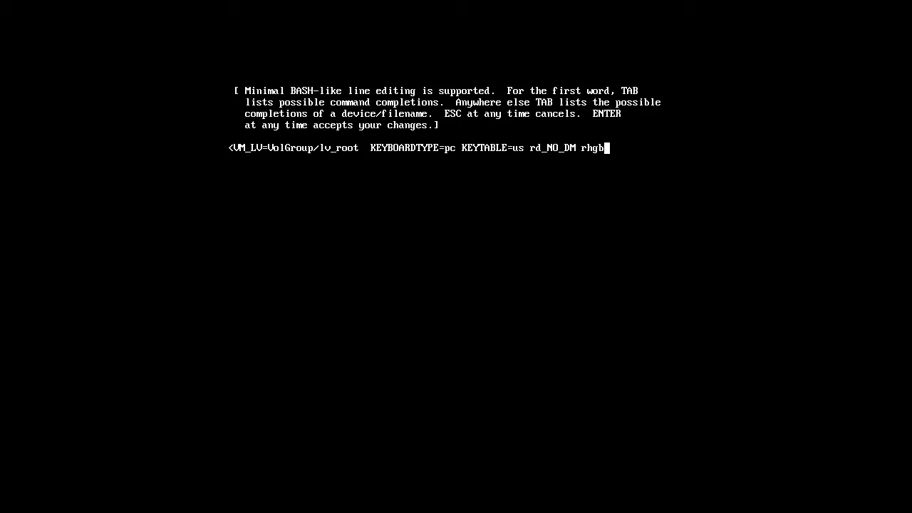
key("BackSpace")
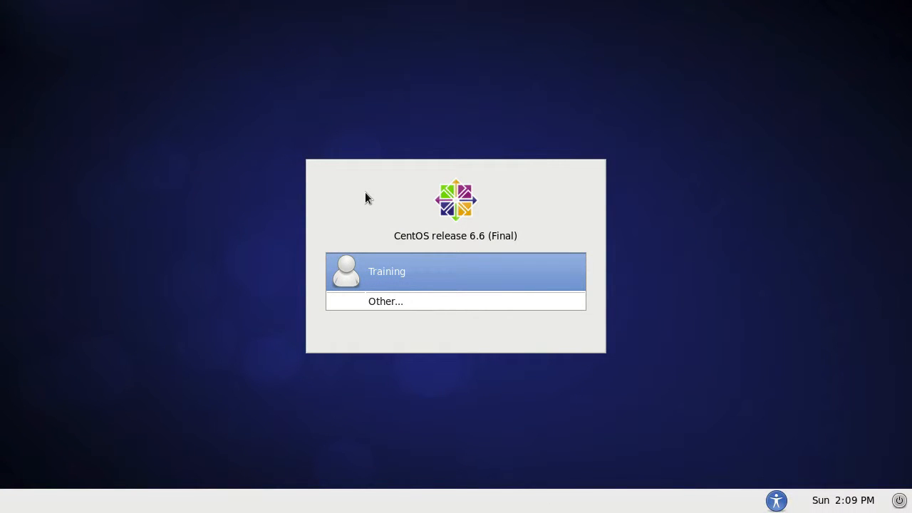
mouse_move(401, 275)
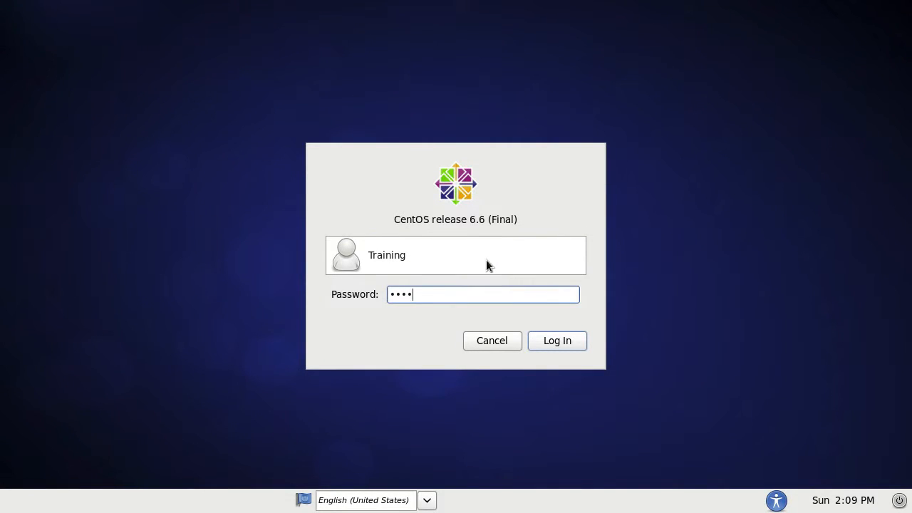
Submit the Training user's password to log in to the GNOME desktop.
left_click(556, 340)
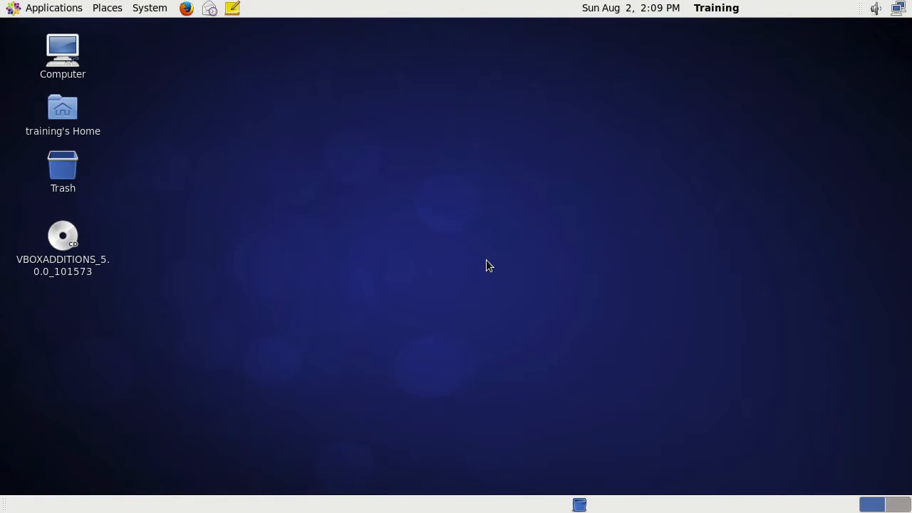
mouse_move(465, 268)
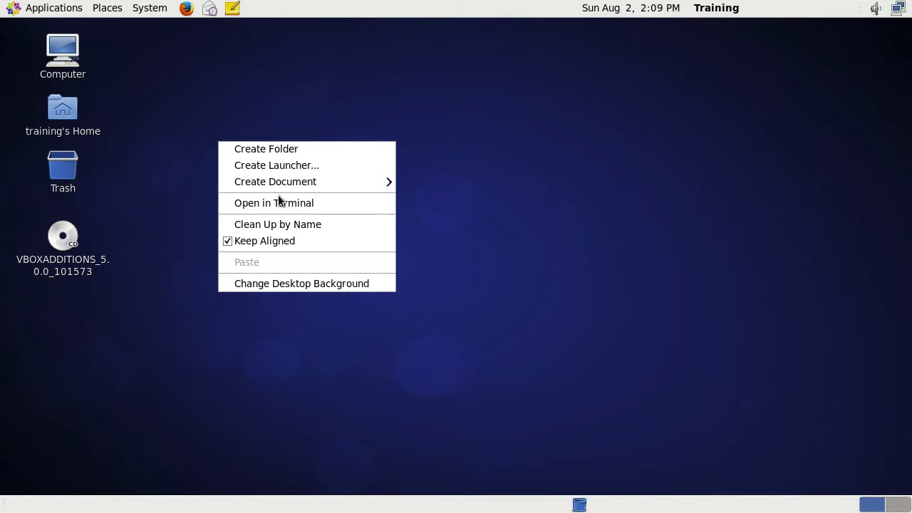
Start a terminal as root and enter vim /boot/grub/menu.lst to edit the GRUB menu file.
left_click(273, 202)
type("su -")
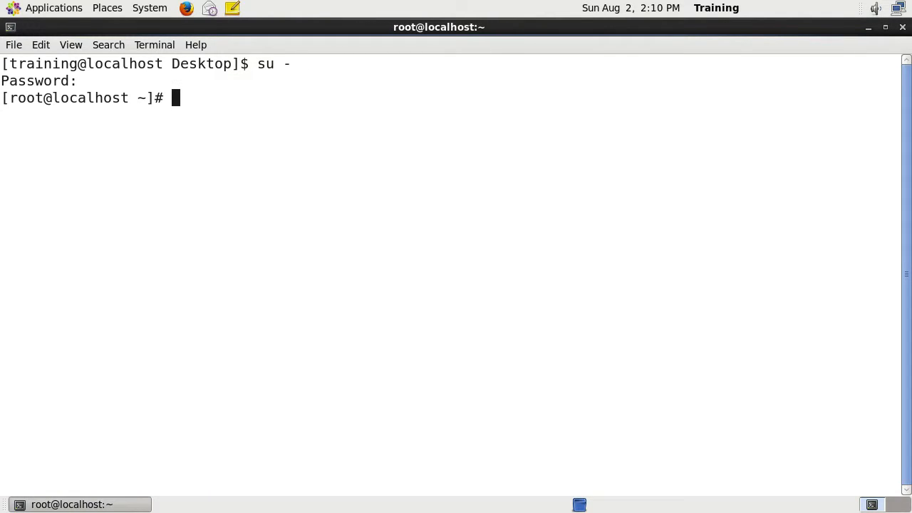
type("vim /etc/")
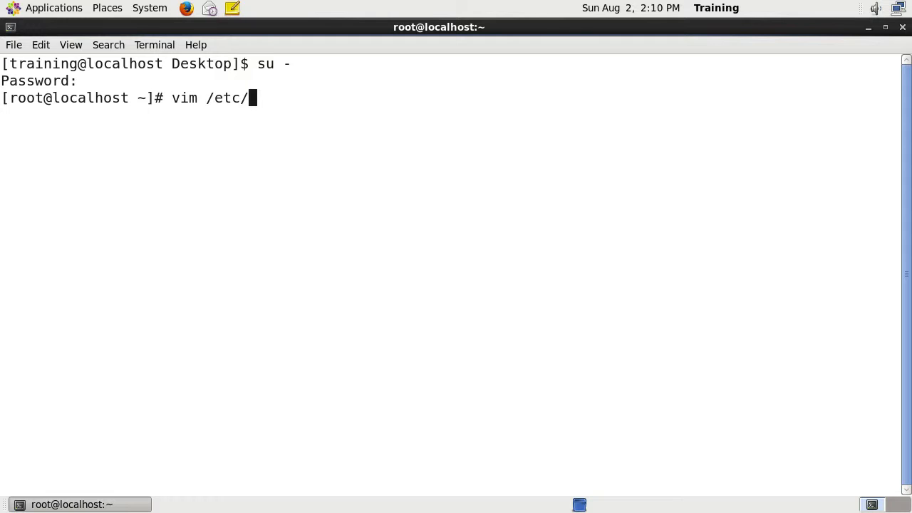
type("boot/")
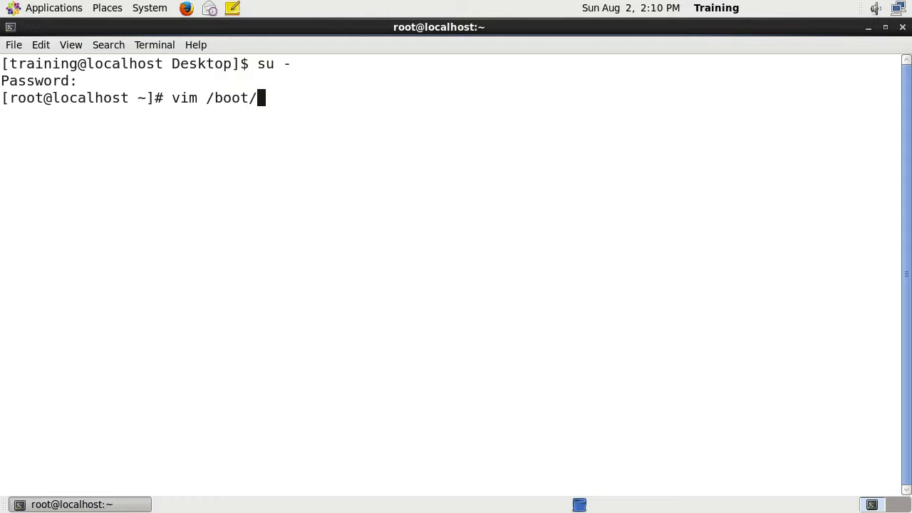
type("grub/")
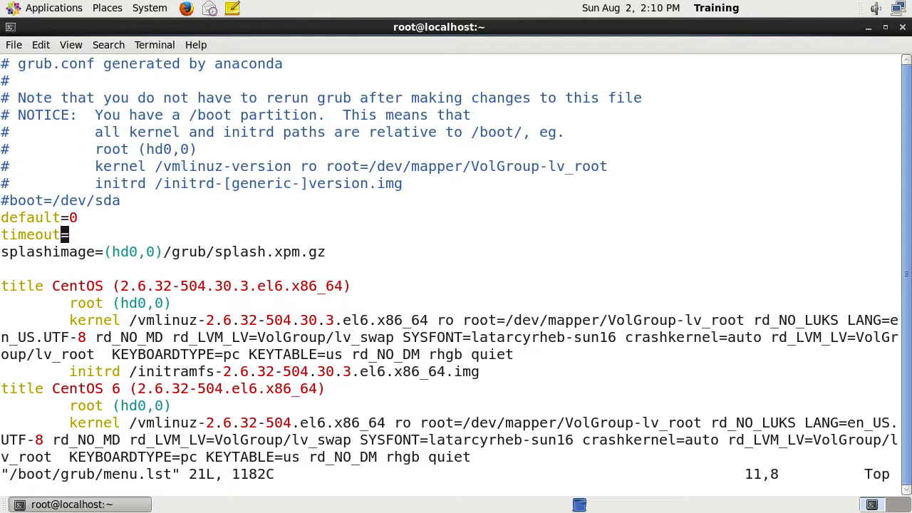
Append 5 after timeout= in menu.lst to restore the boot menu timeout.
type("5")
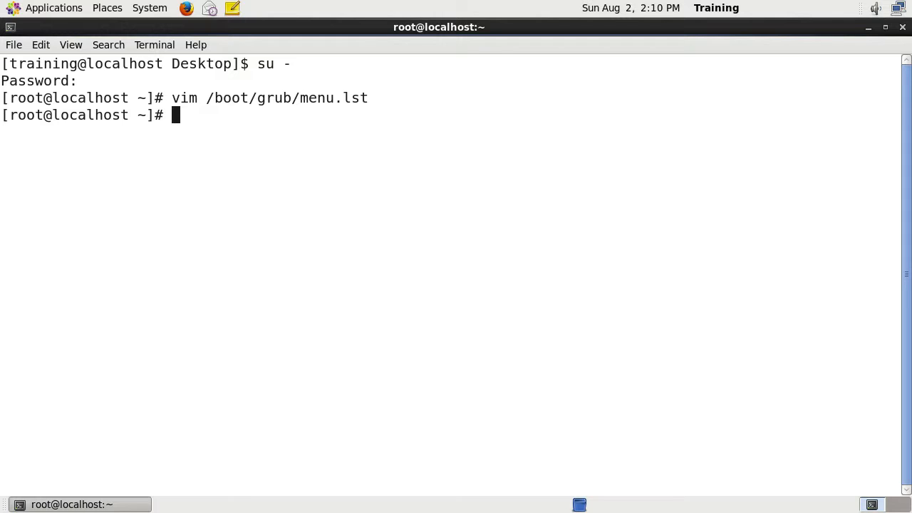
Enter grub-install with no device argument to show its usage help.
type("g")
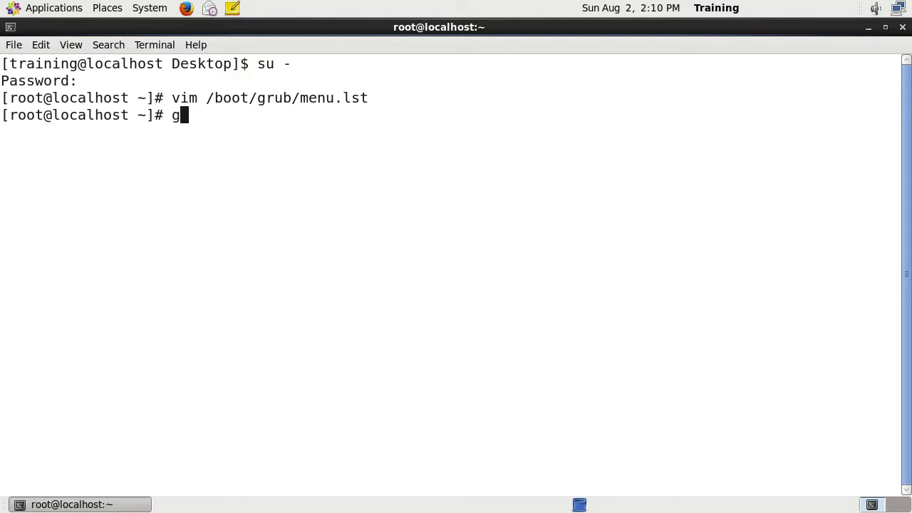
type("rub-install")
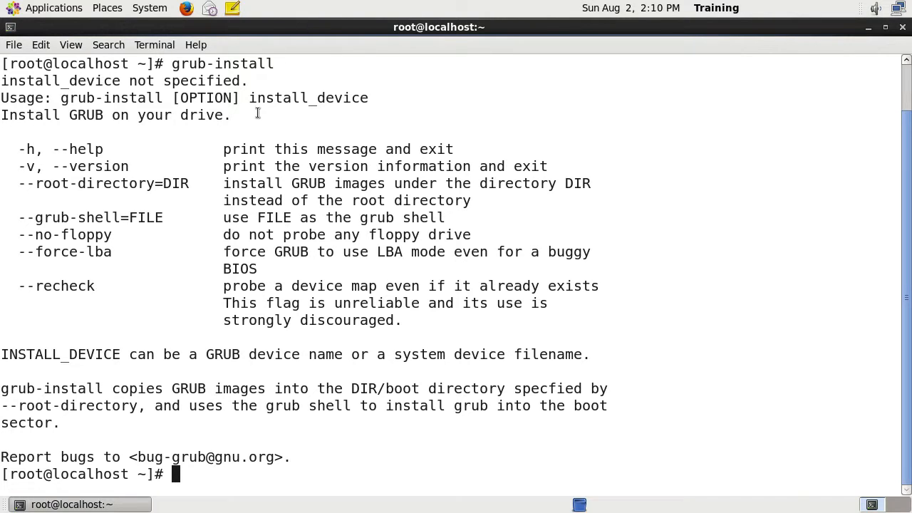
mouse_move(180, 114)
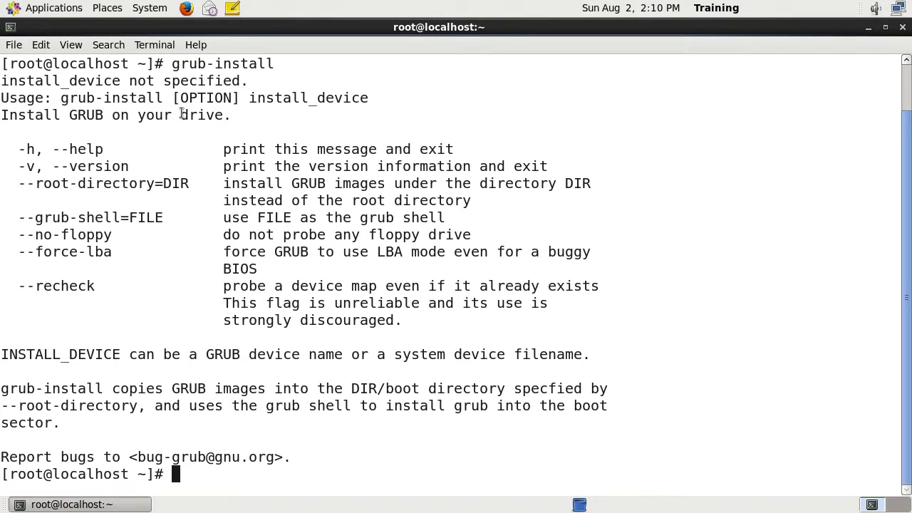
mouse_move(174, 97)
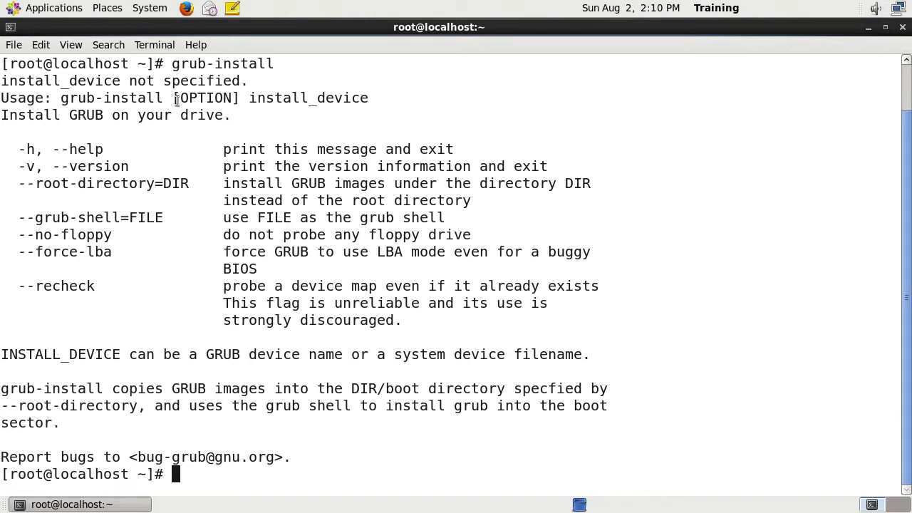
mouse_move(351, 108)
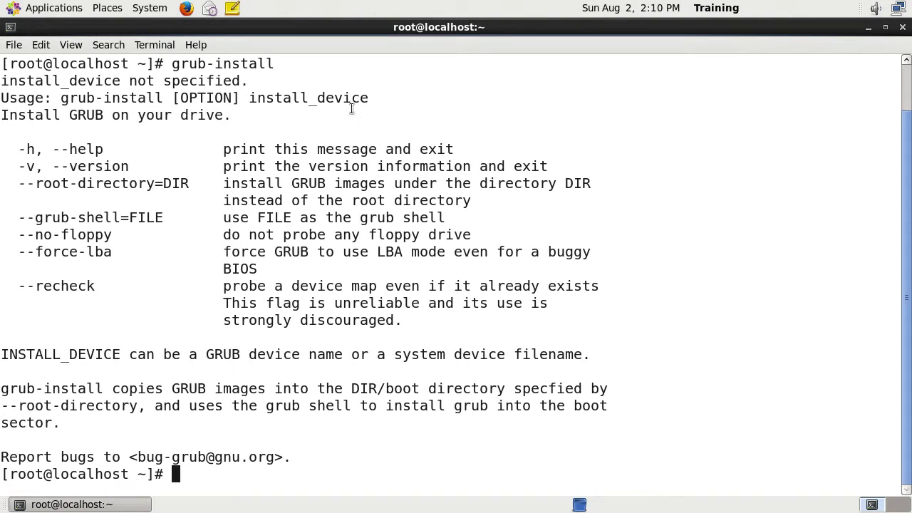
mouse_move(150, 179)
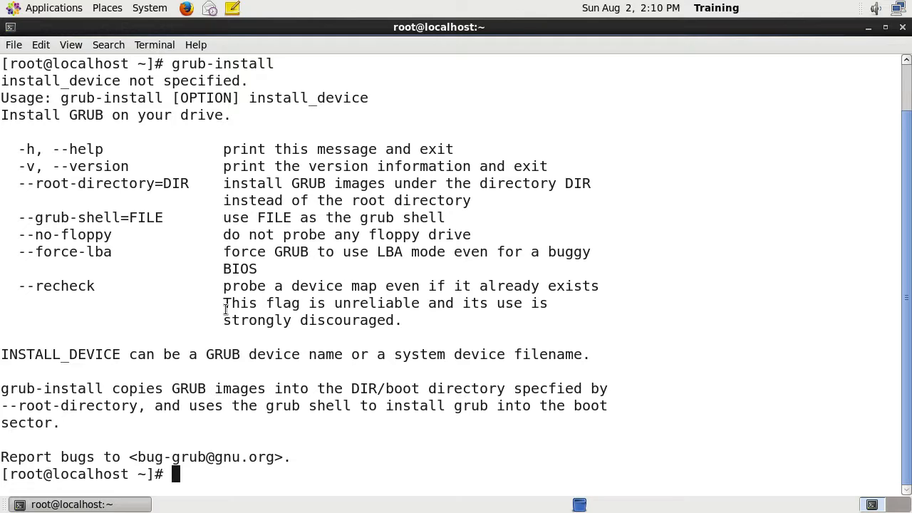
Run grub-install on /dev/sda, completing with no errors and (hd0) mapped to /dev/sda.
type("grub-install /")
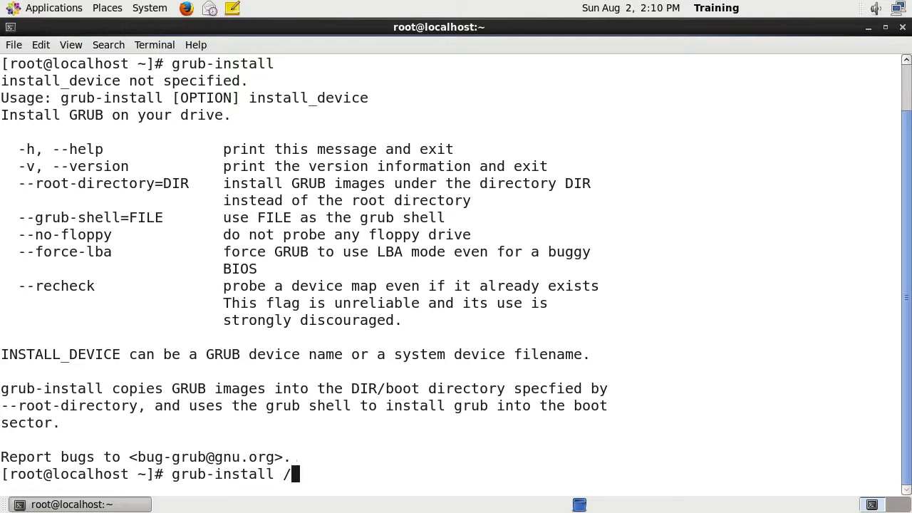
type("dev/s")
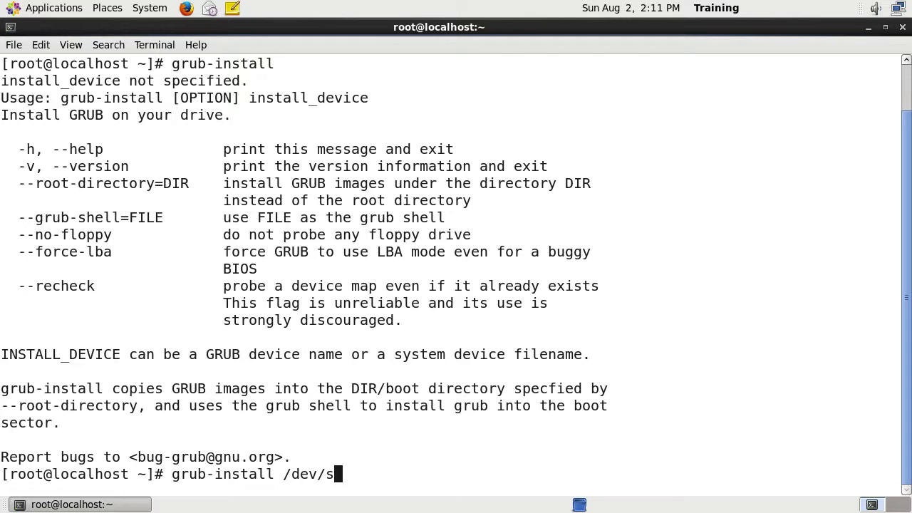
type("da")
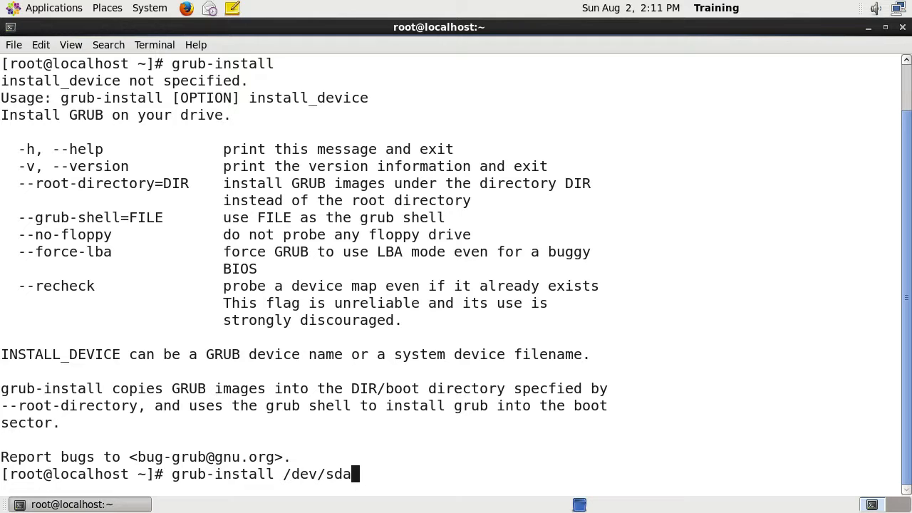
key("Return")
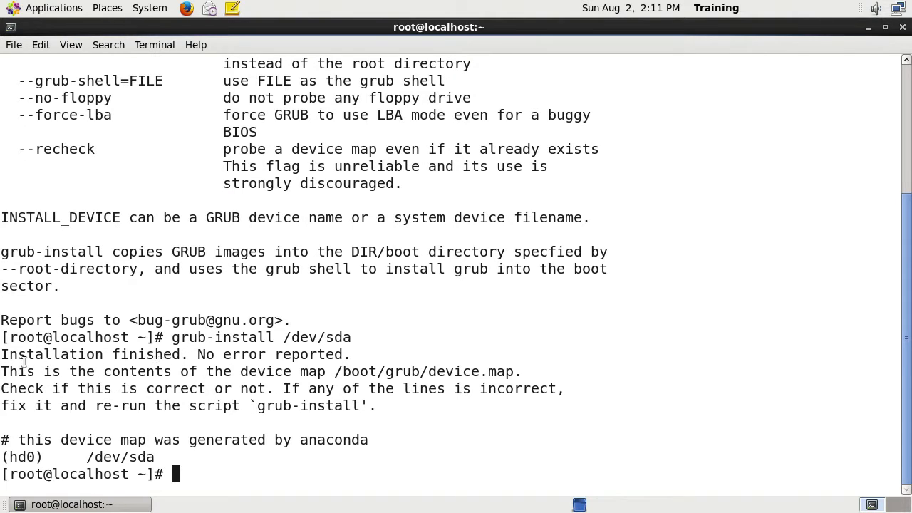
left_click_drag(1, 353, 322, 354)
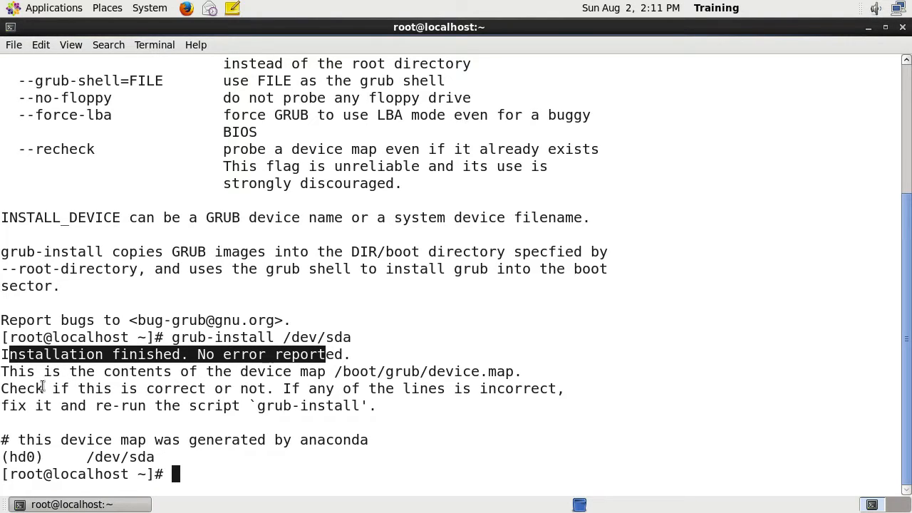
mouse_move(108, 411)
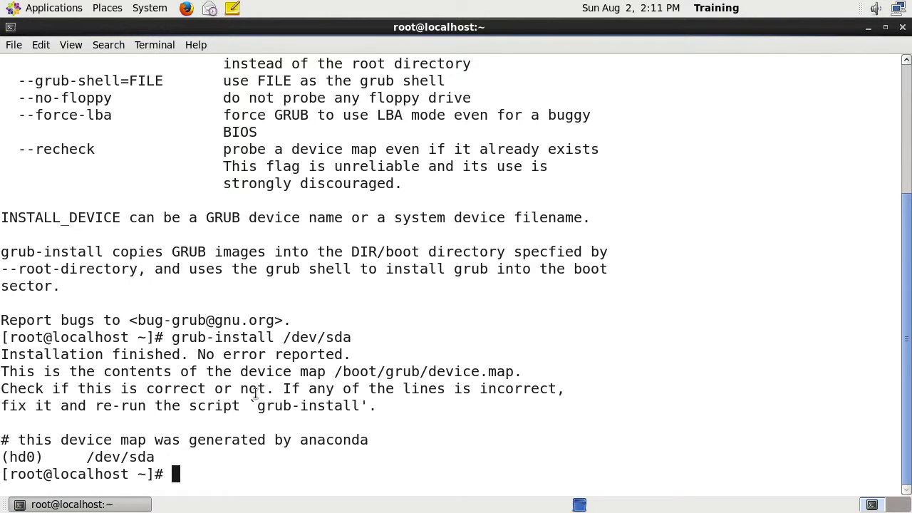
mouse_move(278, 325)
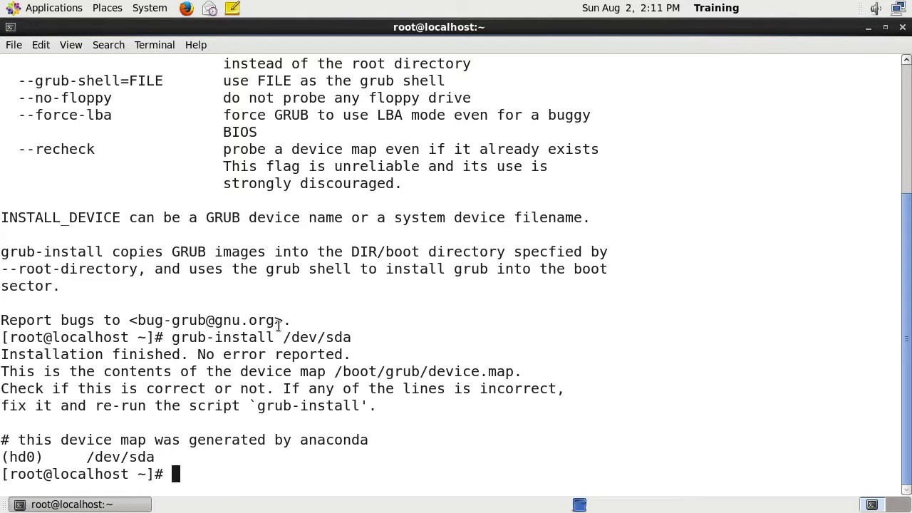
mouse_move(309, 359)
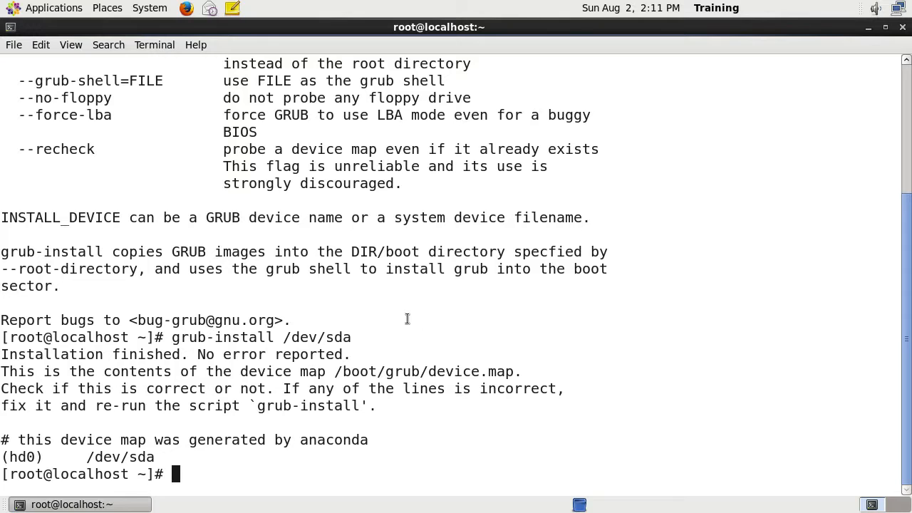
mouse_move(55, 140)
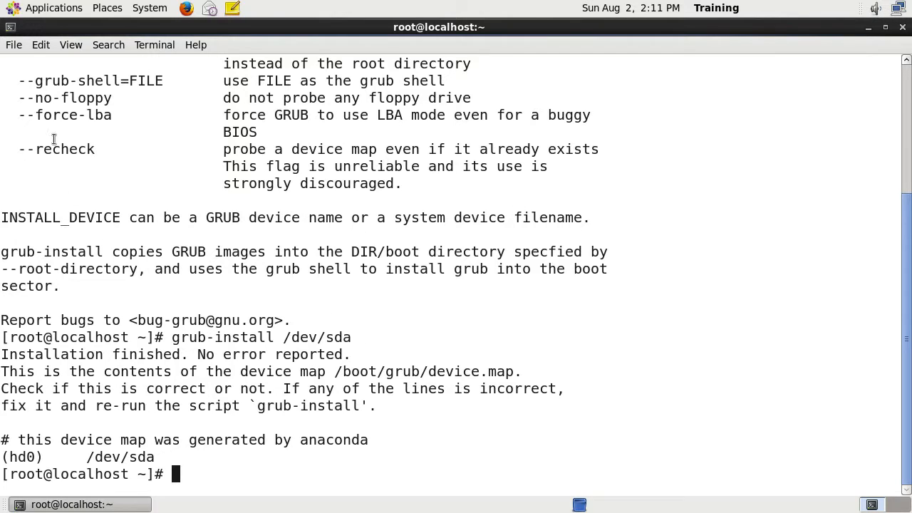
mouse_move(282, 103)
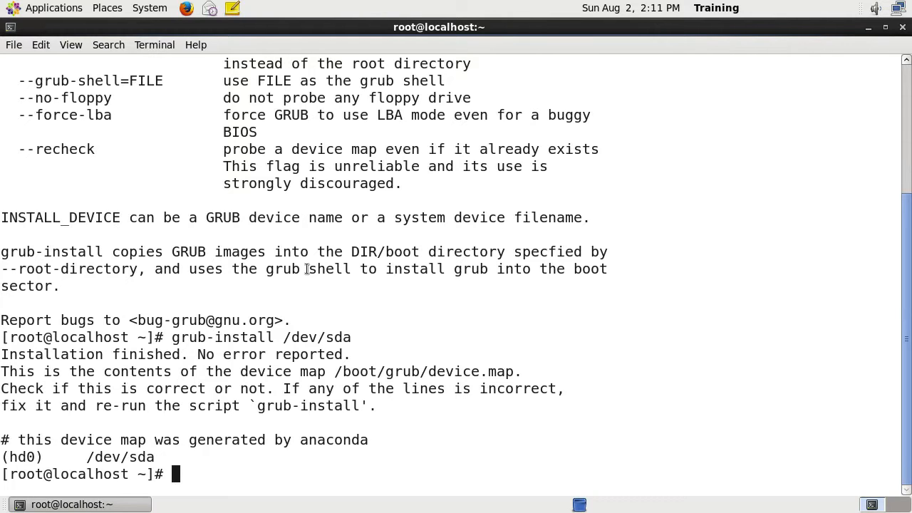
mouse_move(396, 225)
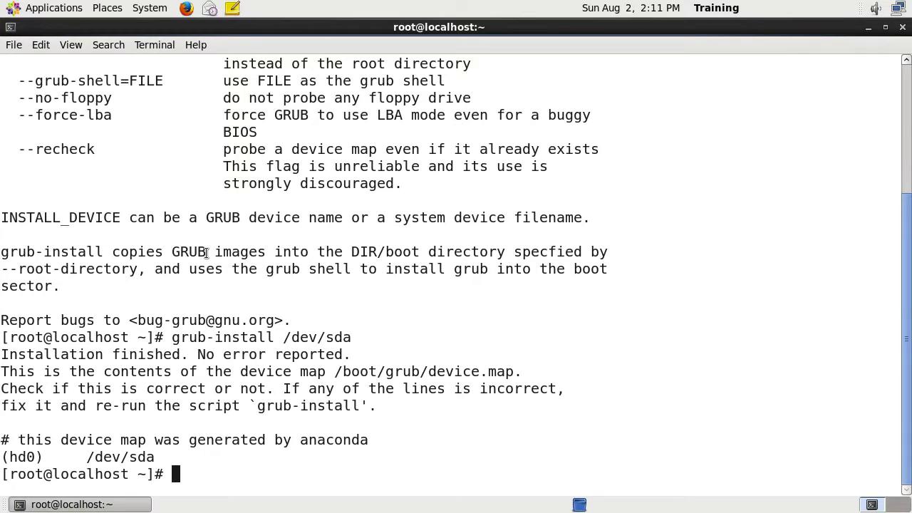
mouse_move(291, 298)
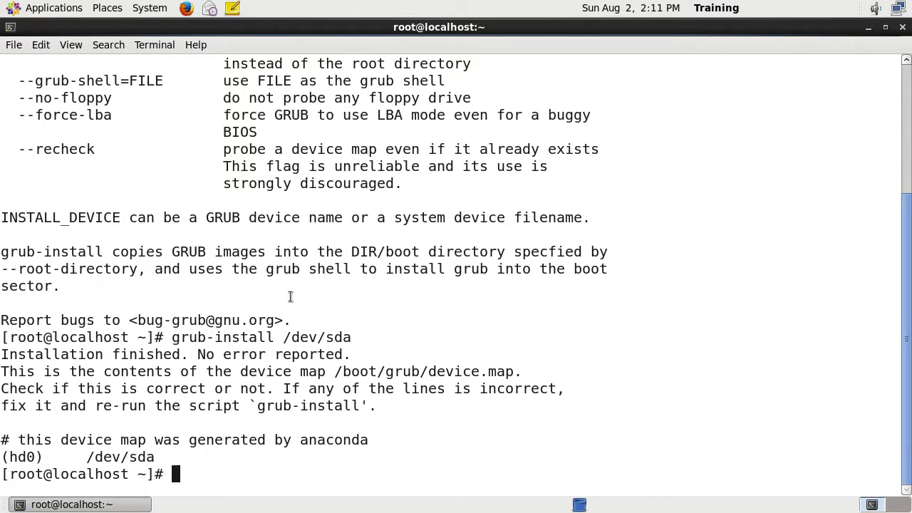
mouse_move(343, 298)
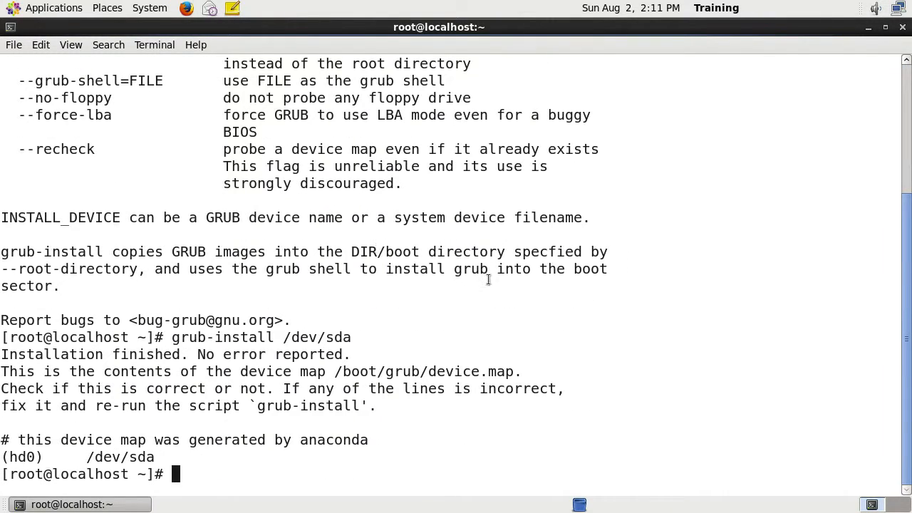
mouse_move(448, 285)
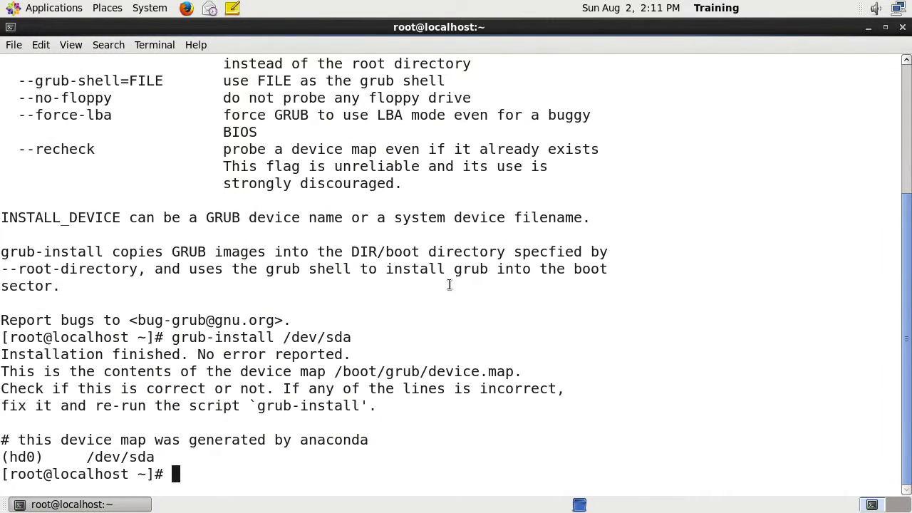
mouse_move(749, 114)
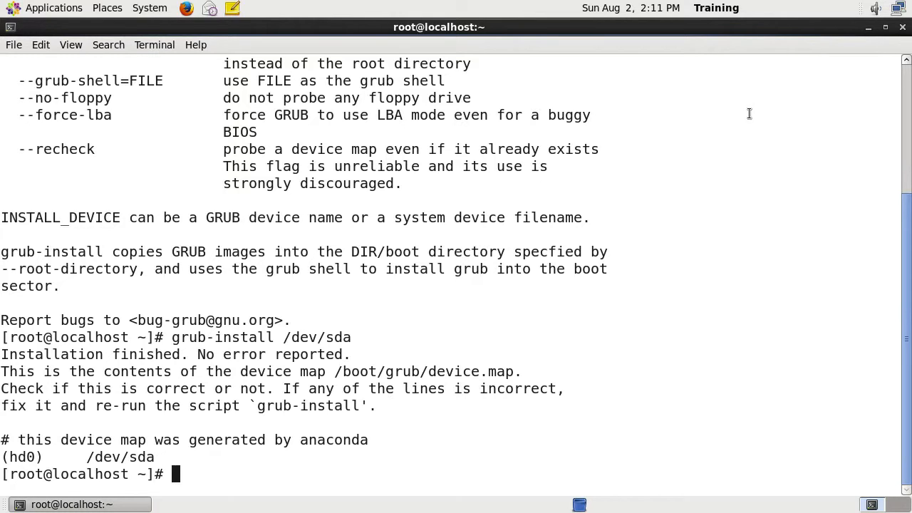